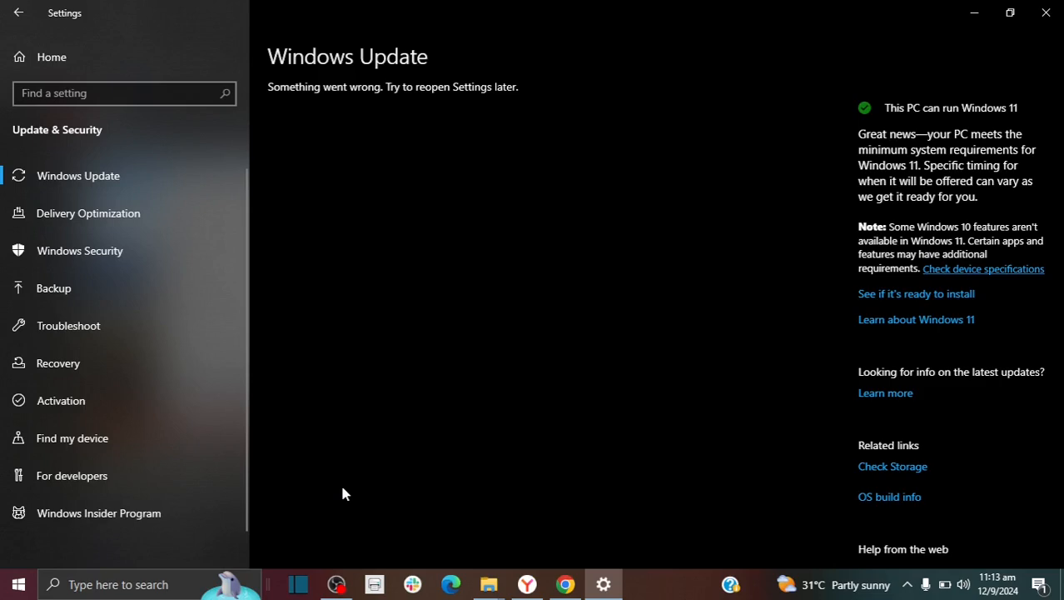
pyautogui.moveTo(265, 66)
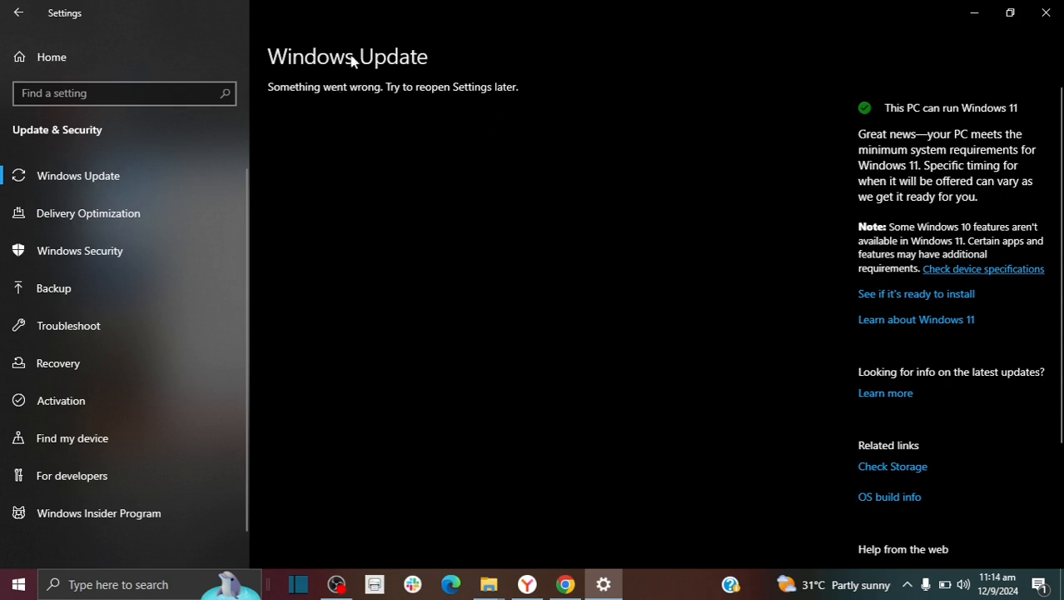
pyautogui.moveTo(408, 97)
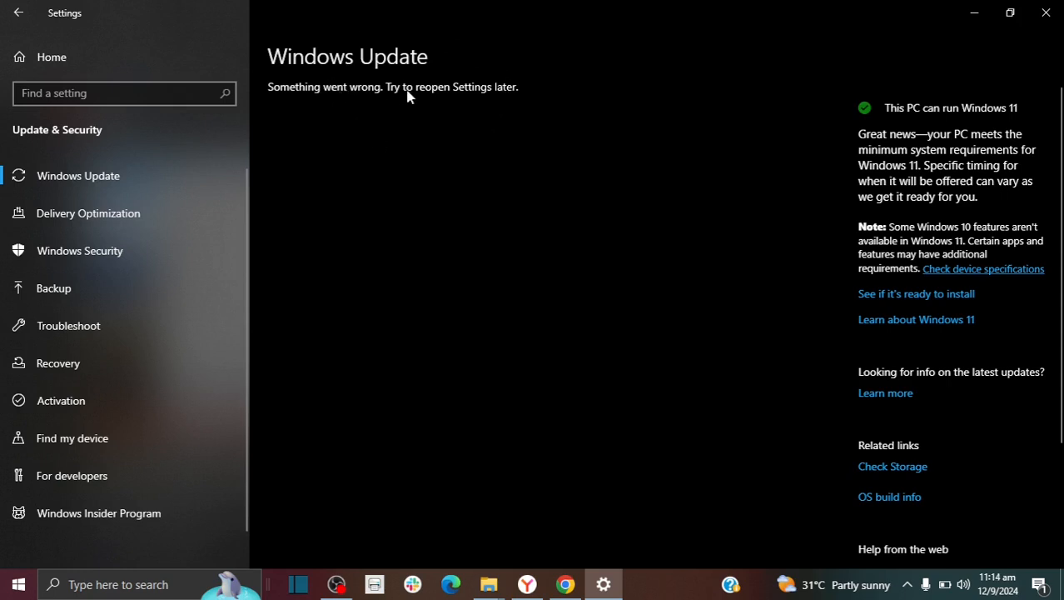
pyautogui.moveTo(524, 87)
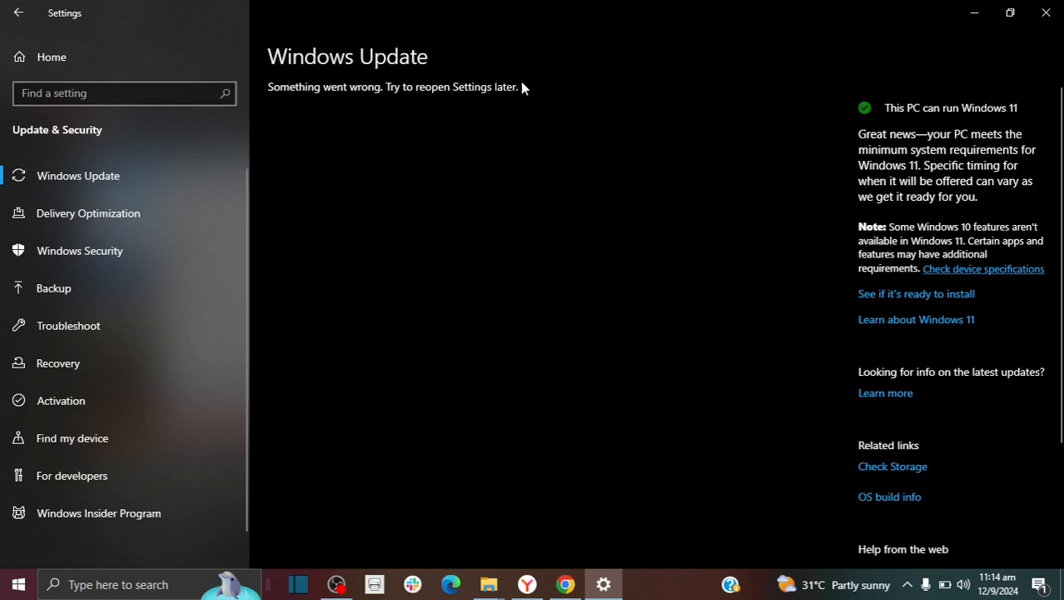
pyautogui.moveTo(325, 93)
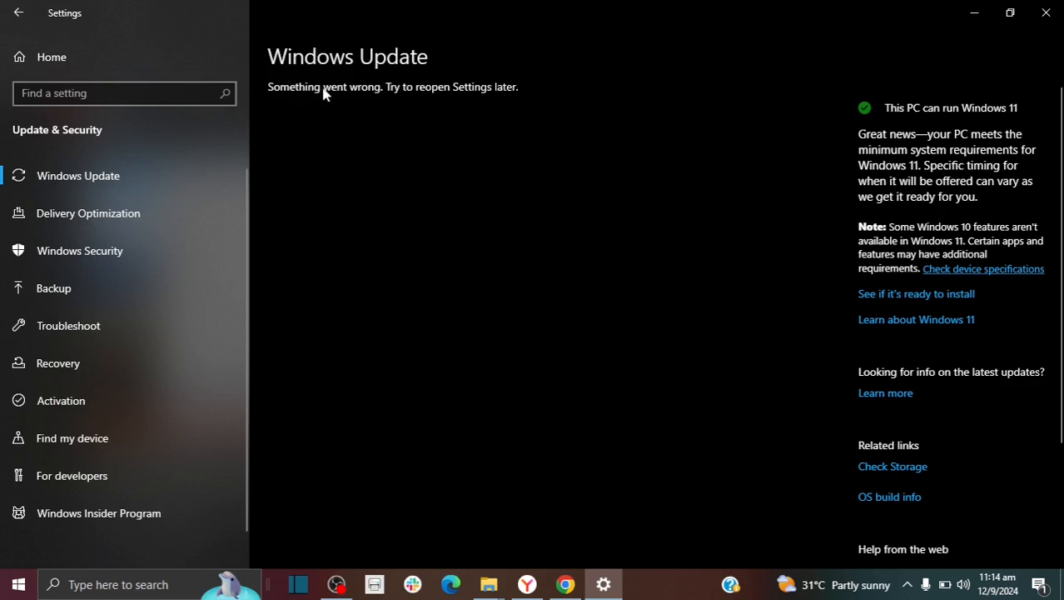
pyautogui.moveTo(340, 257)
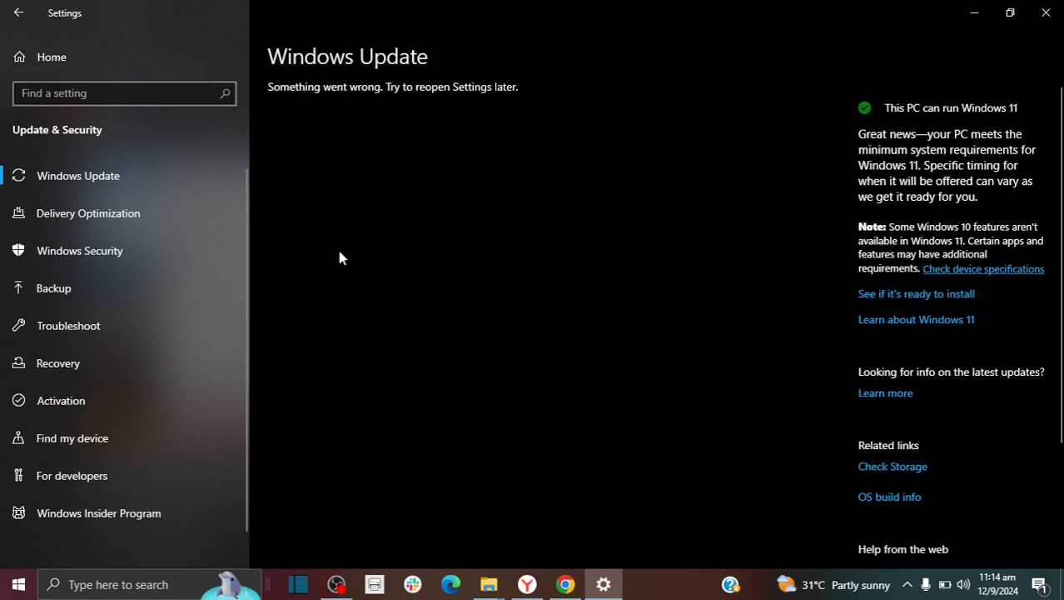
pyautogui.moveTo(486, 257)
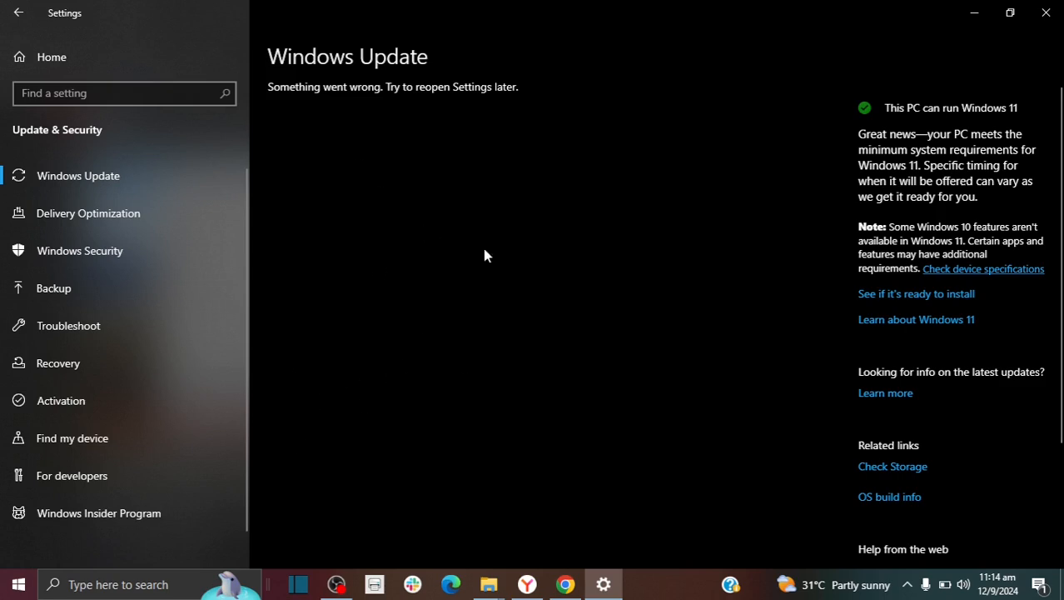
pyautogui.moveTo(423, 97)
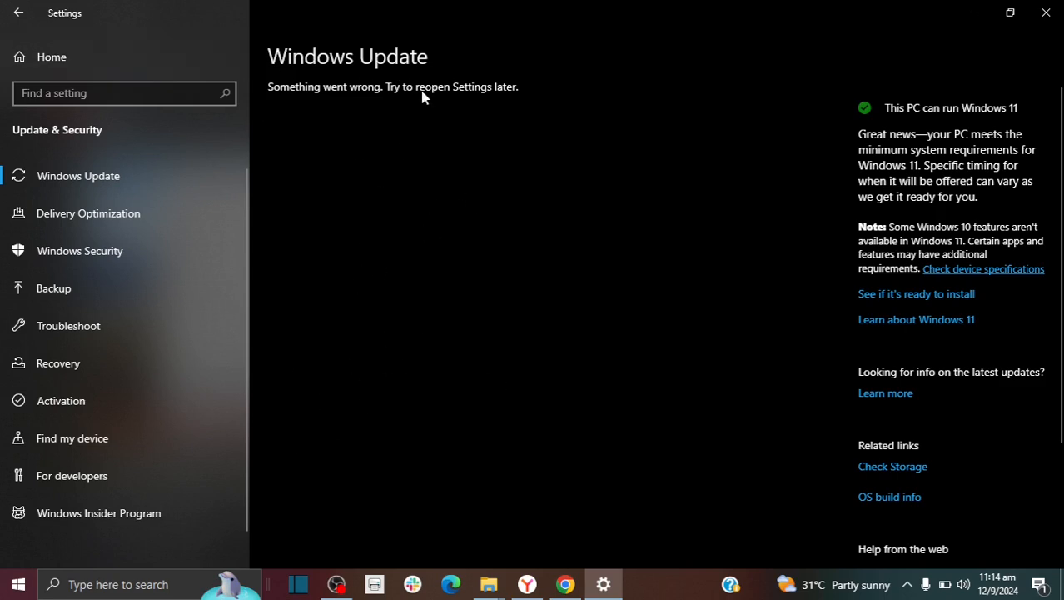
pyautogui.moveTo(416, 100)
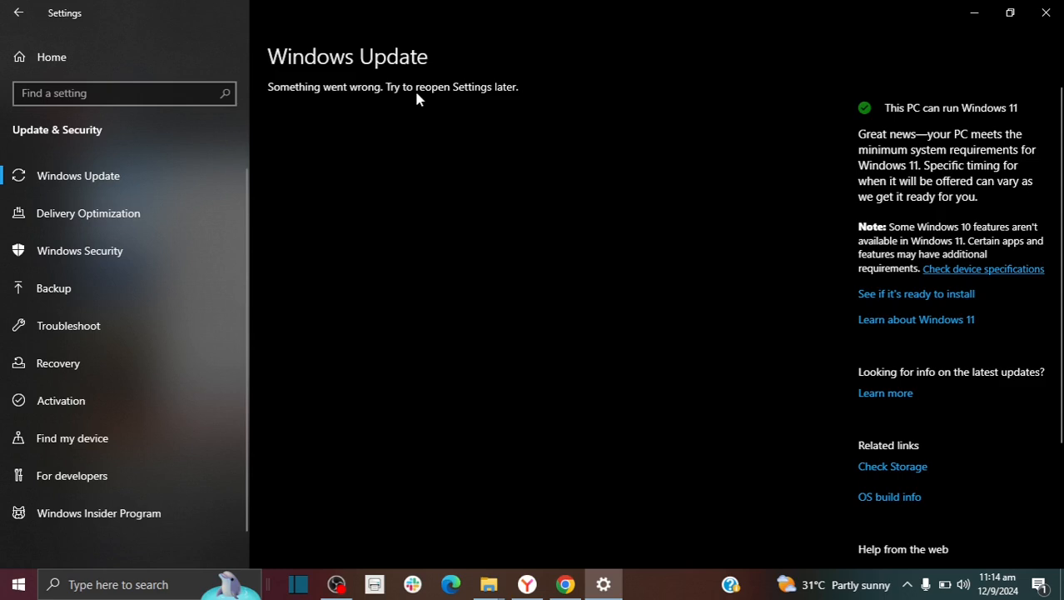
pyautogui.moveTo(420, 114)
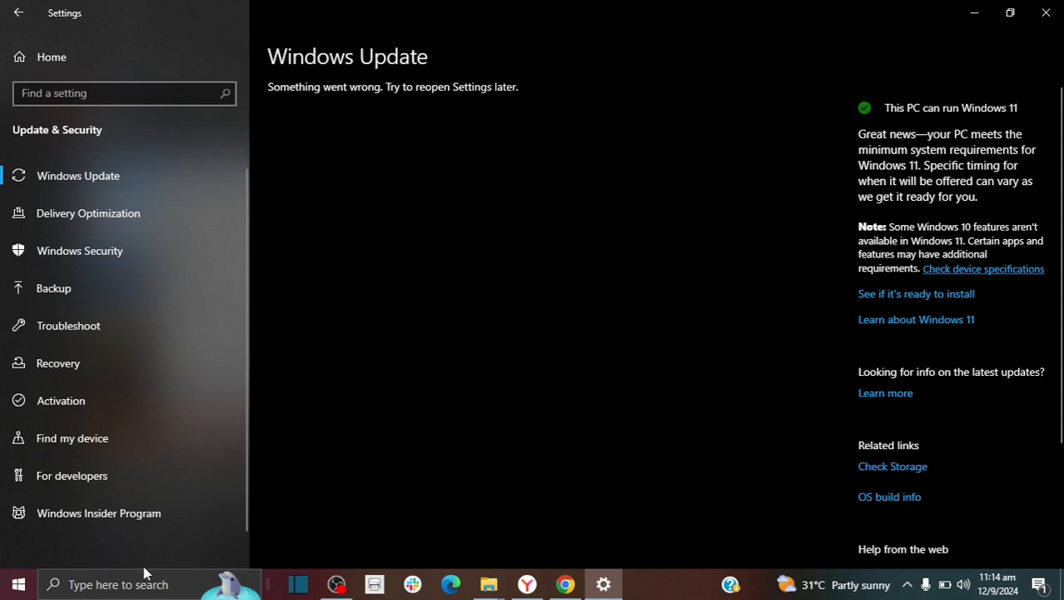
# Search Windows for 'services' so the Services app shows as best match.
pyautogui.click(125, 583)
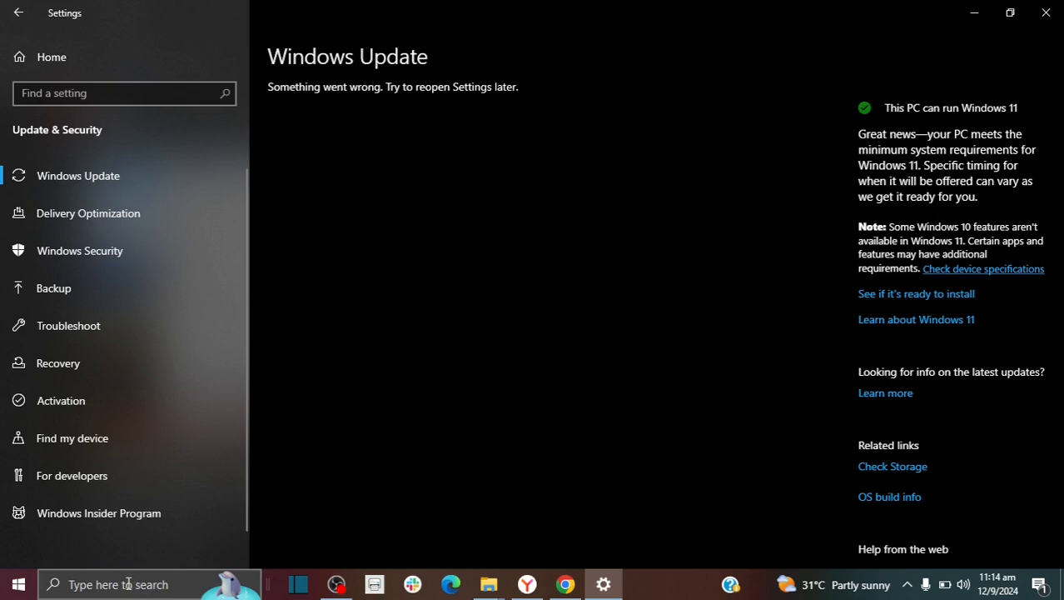
pyautogui.click(125, 583)
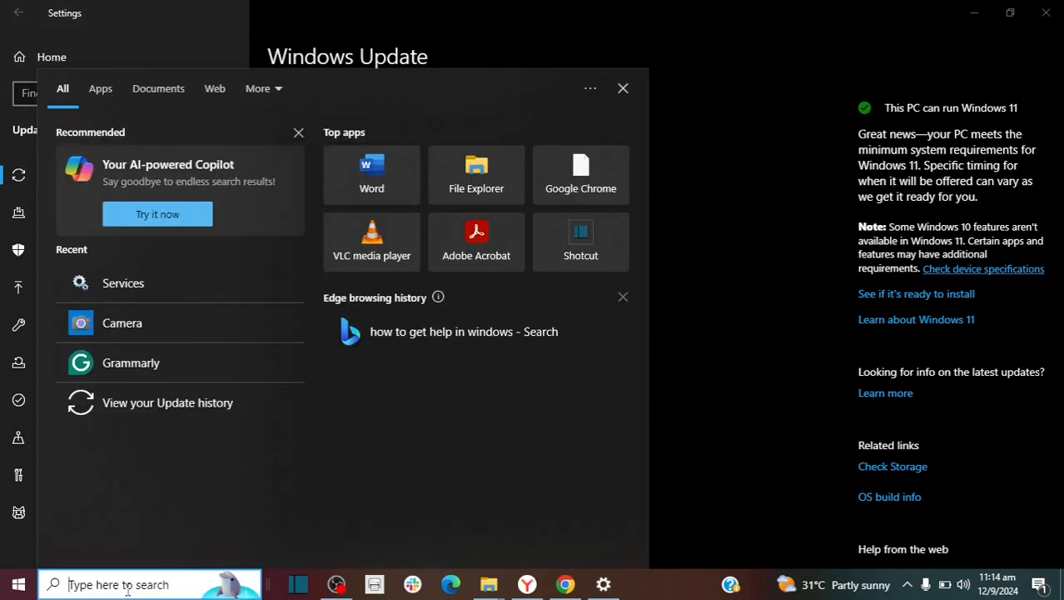
pyautogui.write('services')
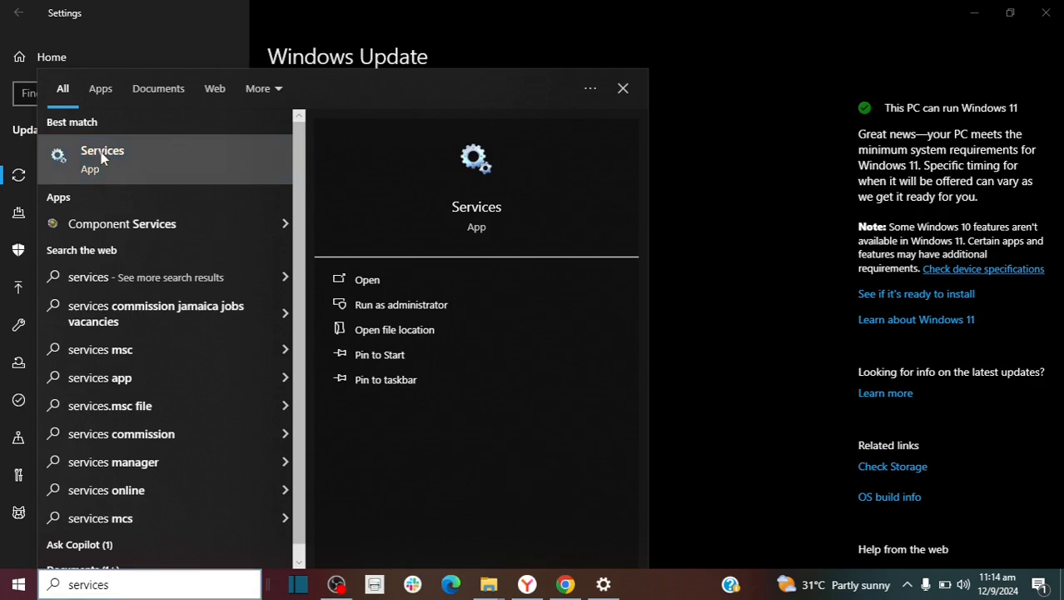
# Launch Services and scroll to the Update Orchestrator Service, currently Disabled.
pyautogui.click(366, 280)
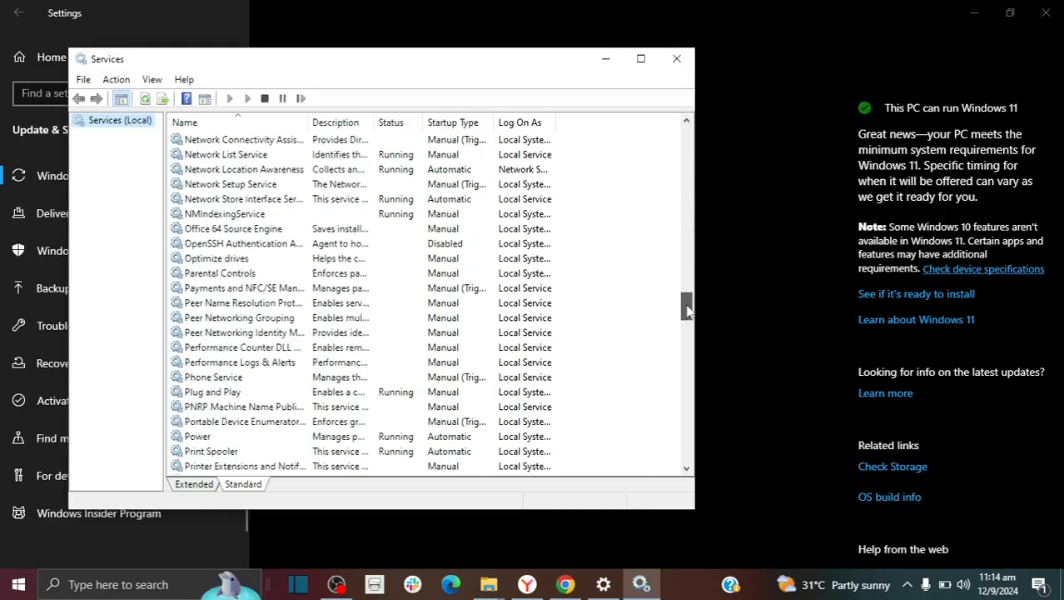
pyautogui.scroll(-3)
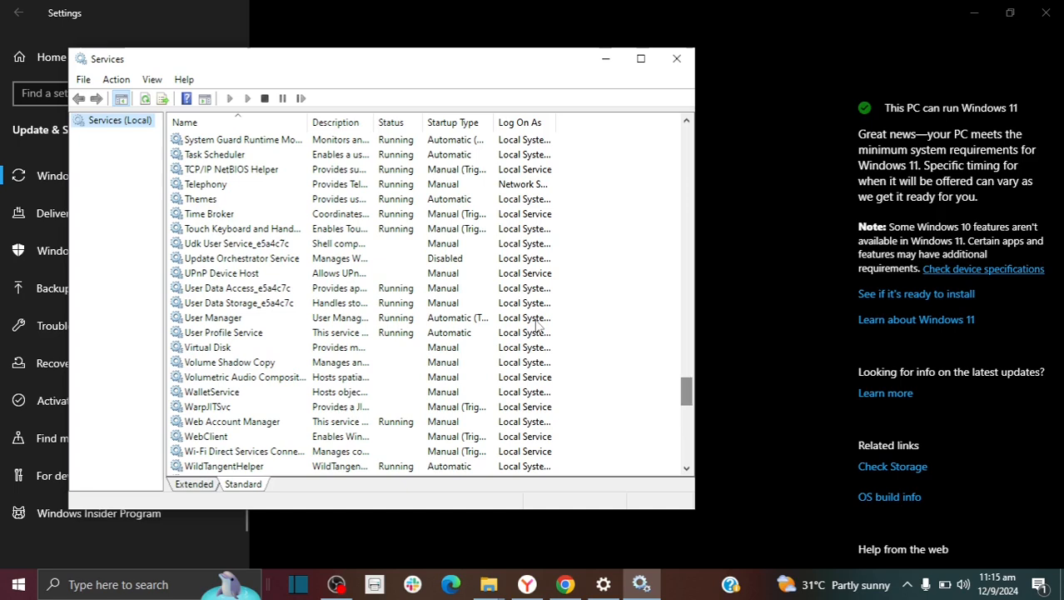
pyautogui.moveTo(263, 265)
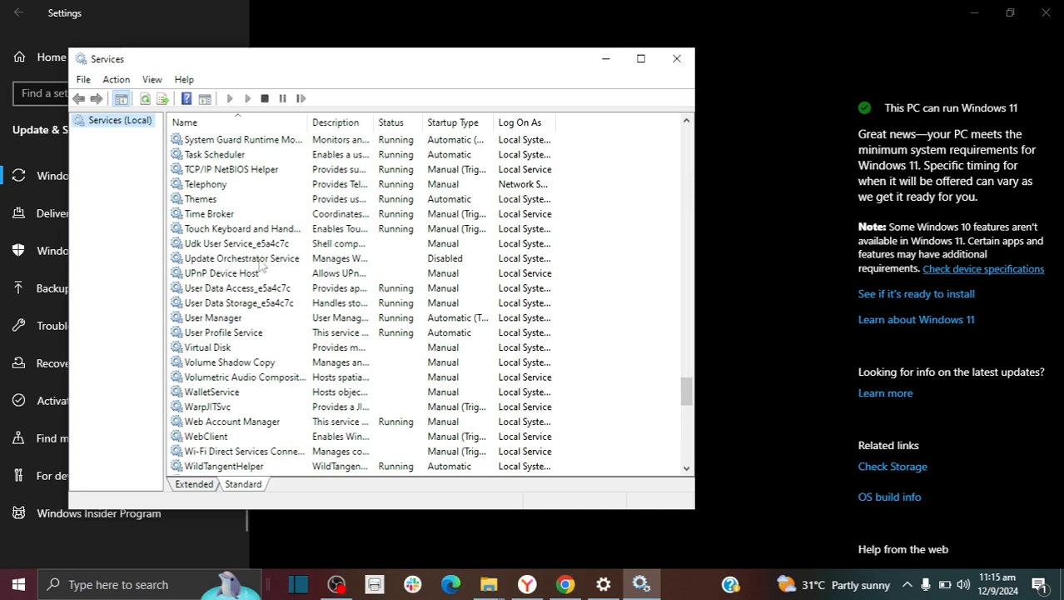
pyautogui.moveTo(282, 265)
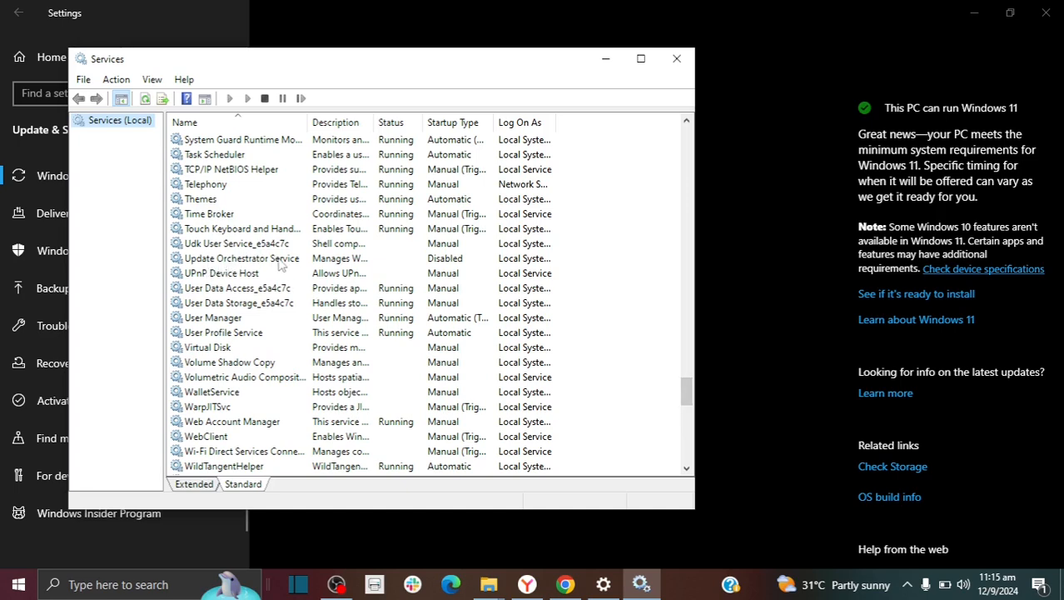
pyautogui.doubleClick(242, 257)
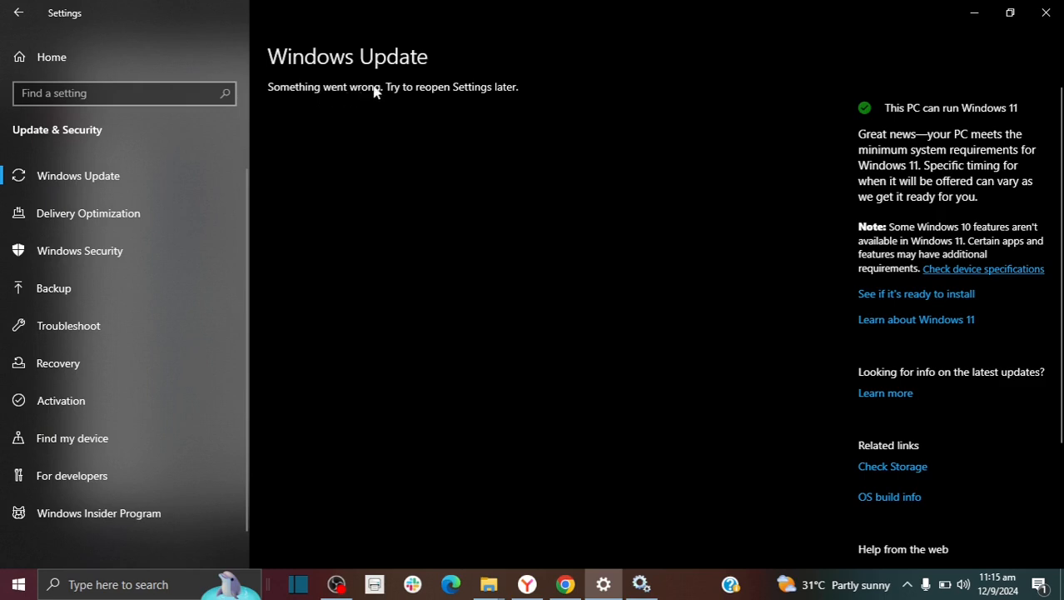
pyautogui.moveTo(642, 487)
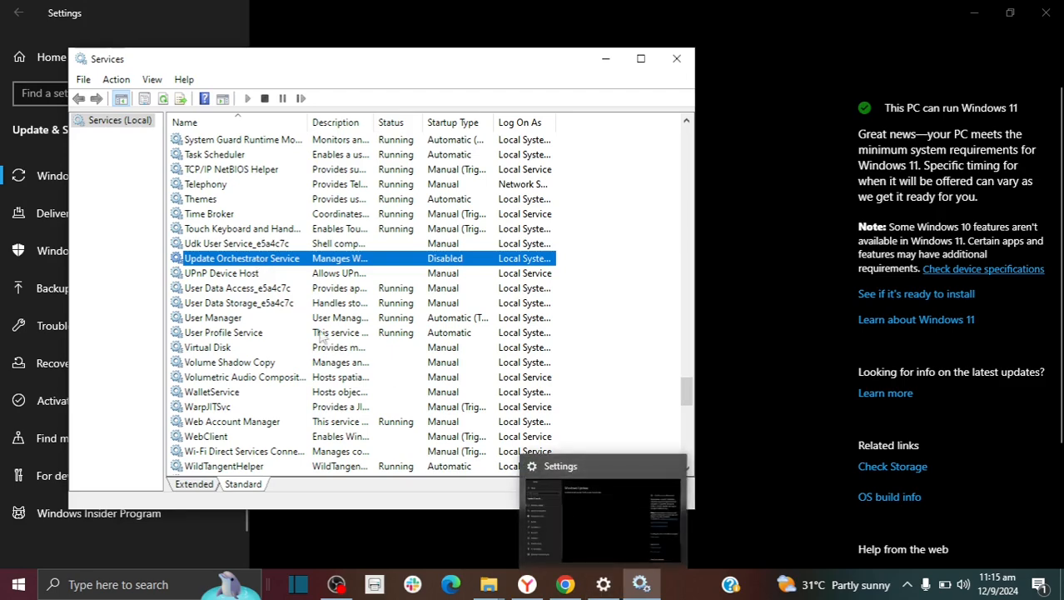
# Bring up the Update Orchestrator Service properties, showing startup type Disabled.
pyautogui.doubleClick(242, 256)
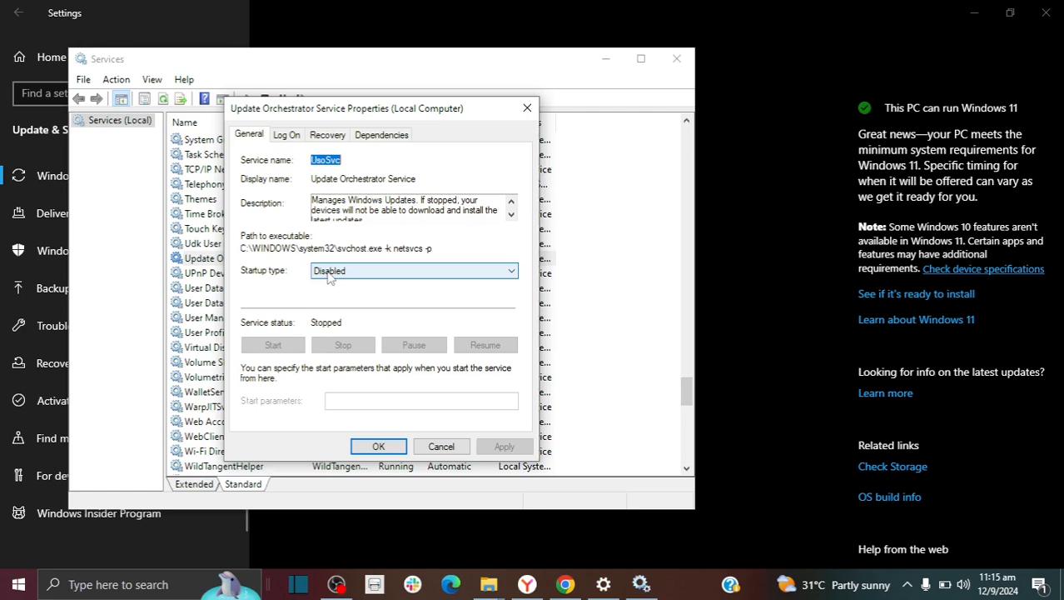
pyautogui.moveTo(332, 282)
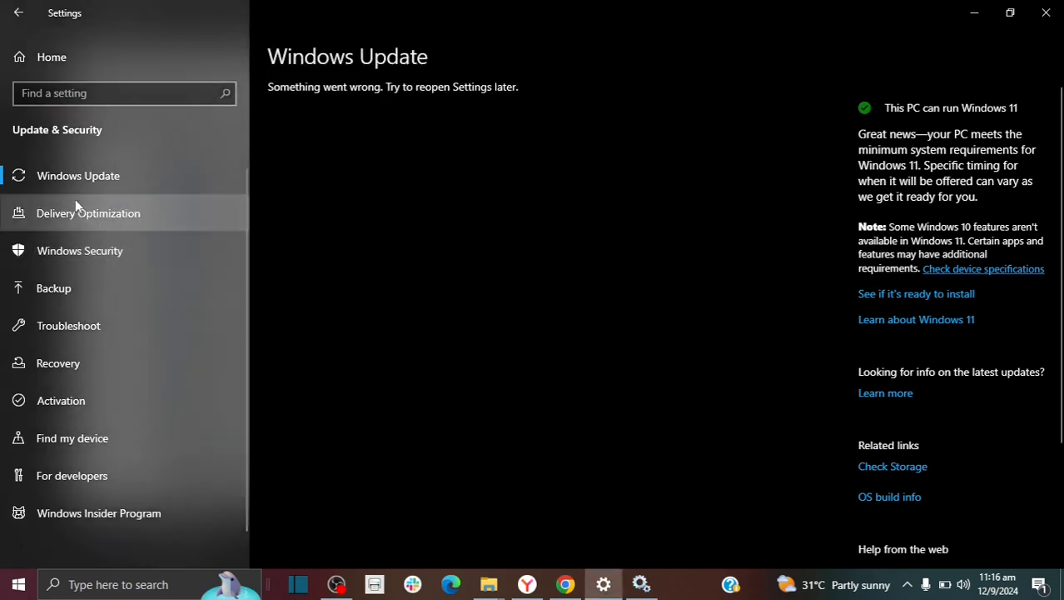
pyautogui.moveTo(480, 103)
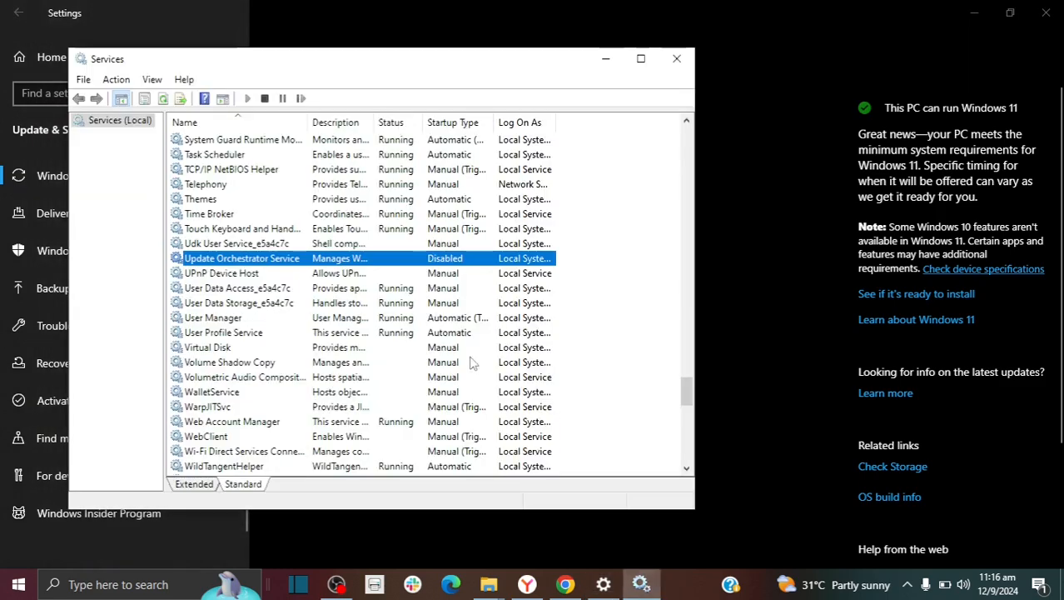
pyautogui.doubleClick(241, 256)
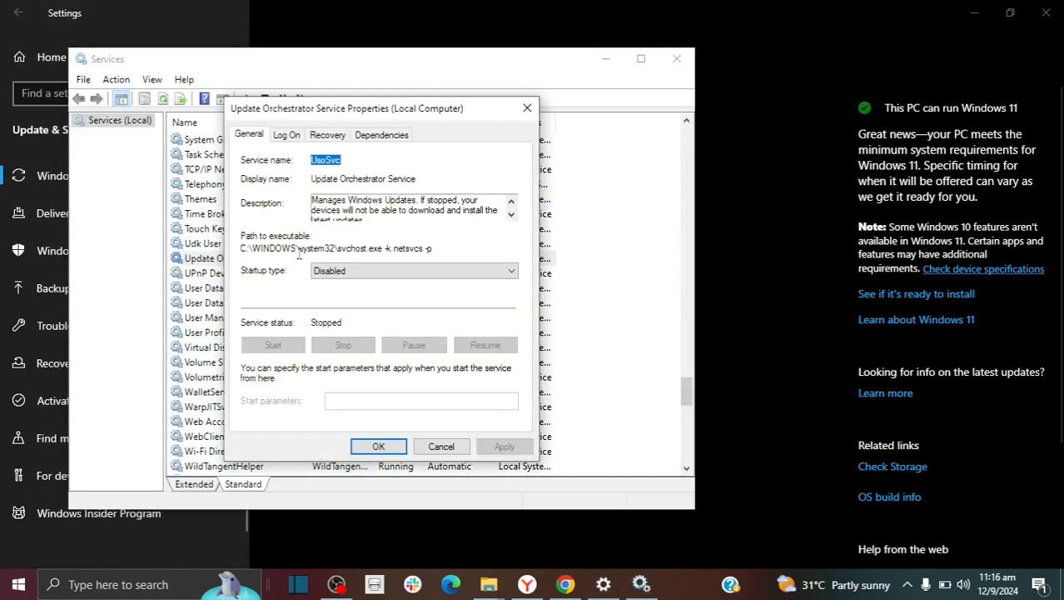
# Choose Manual from the startup type choices for the Update Orchestrator Service.
pyautogui.click(413, 270)
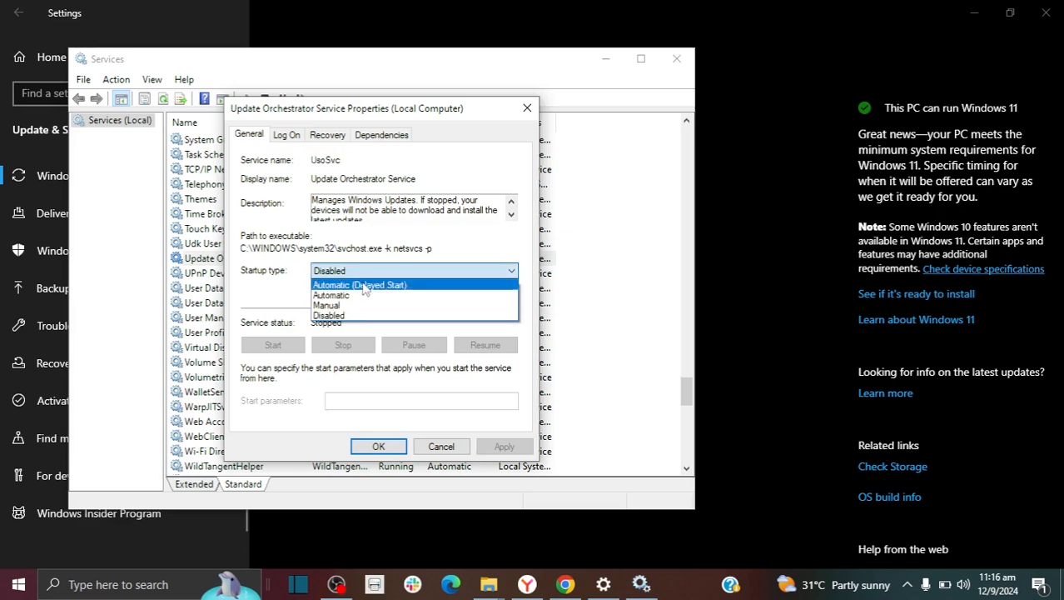
pyautogui.moveTo(355, 305)
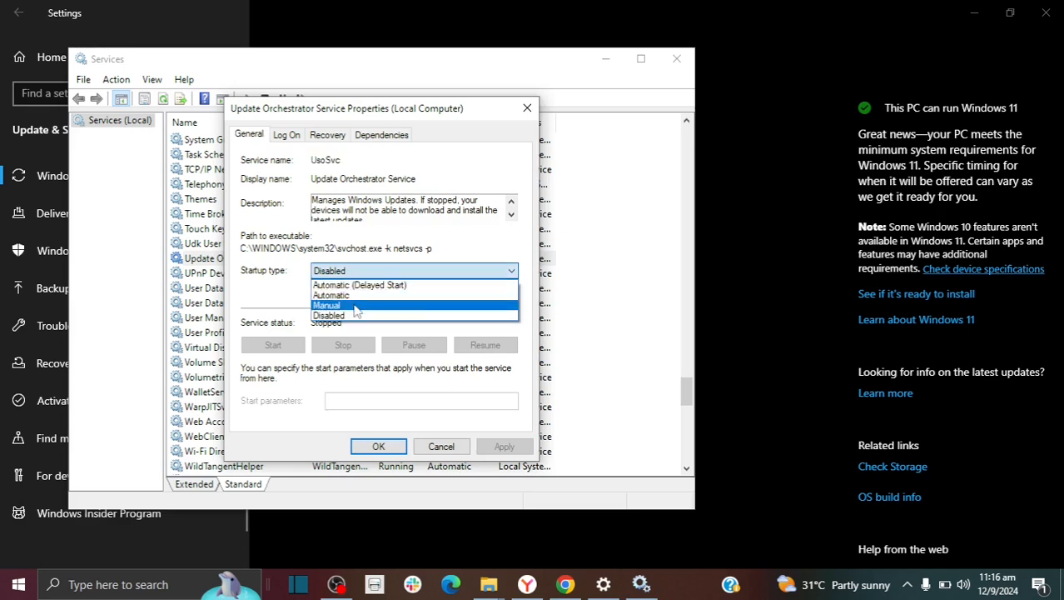
pyautogui.click(327, 304)
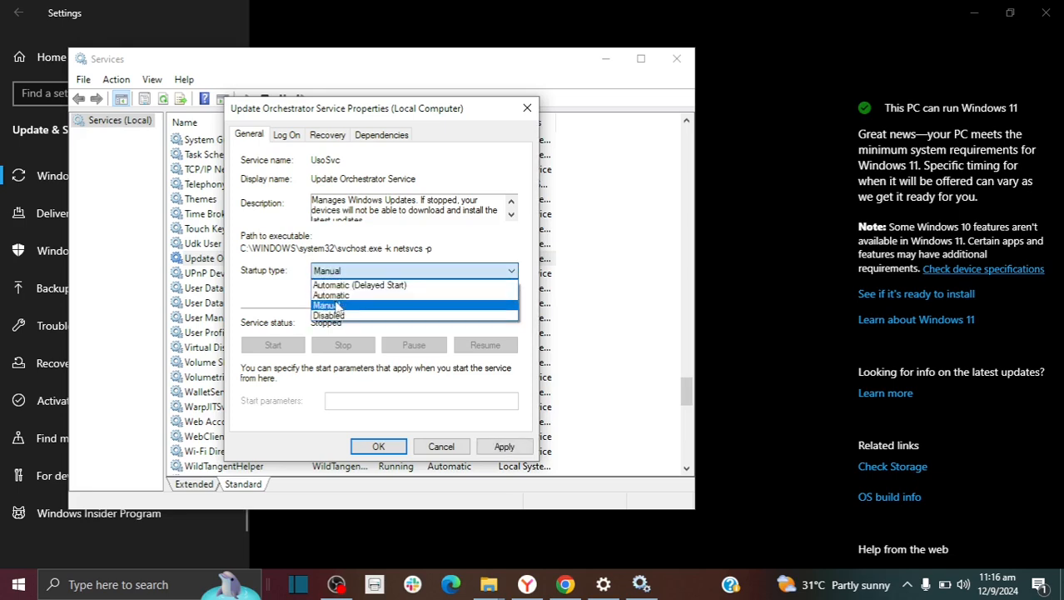
pyautogui.moveTo(360, 284)
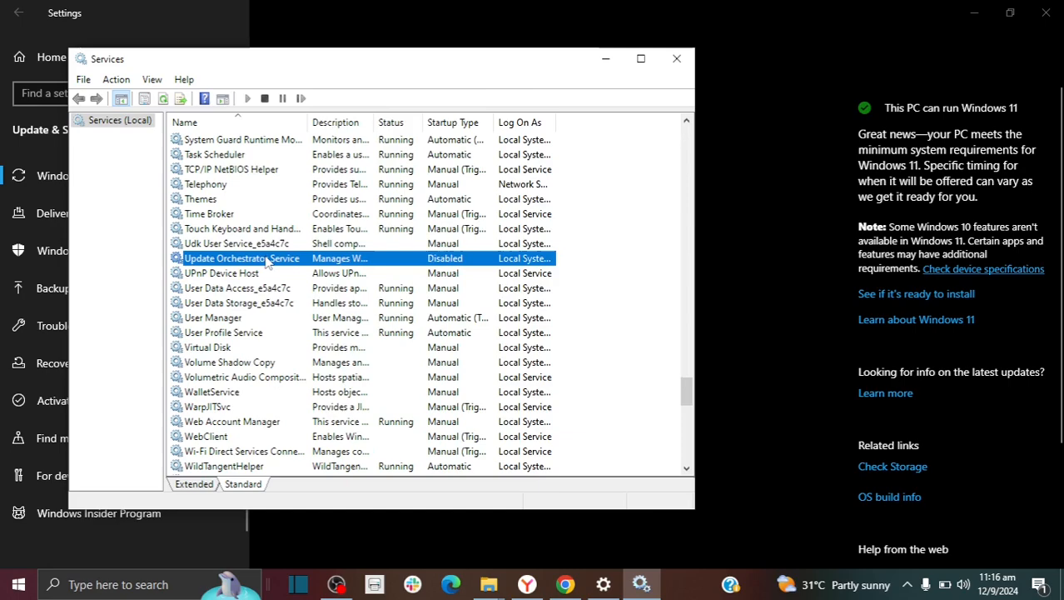
pyautogui.doubleClick(242, 256)
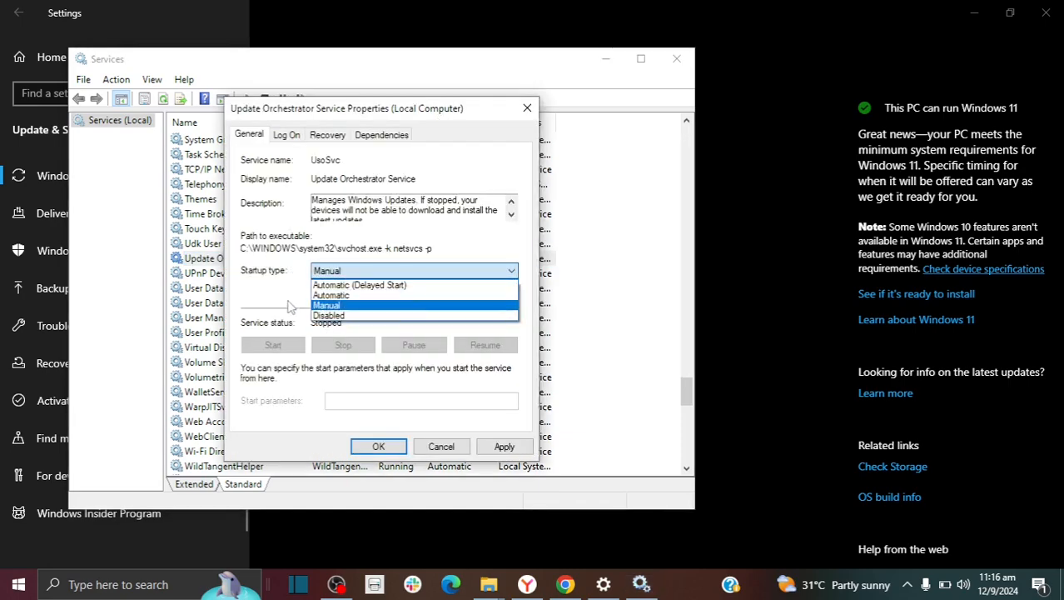
# Apply the Manual startup type and confirm, closing the service properties.
pyautogui.click(327, 303)
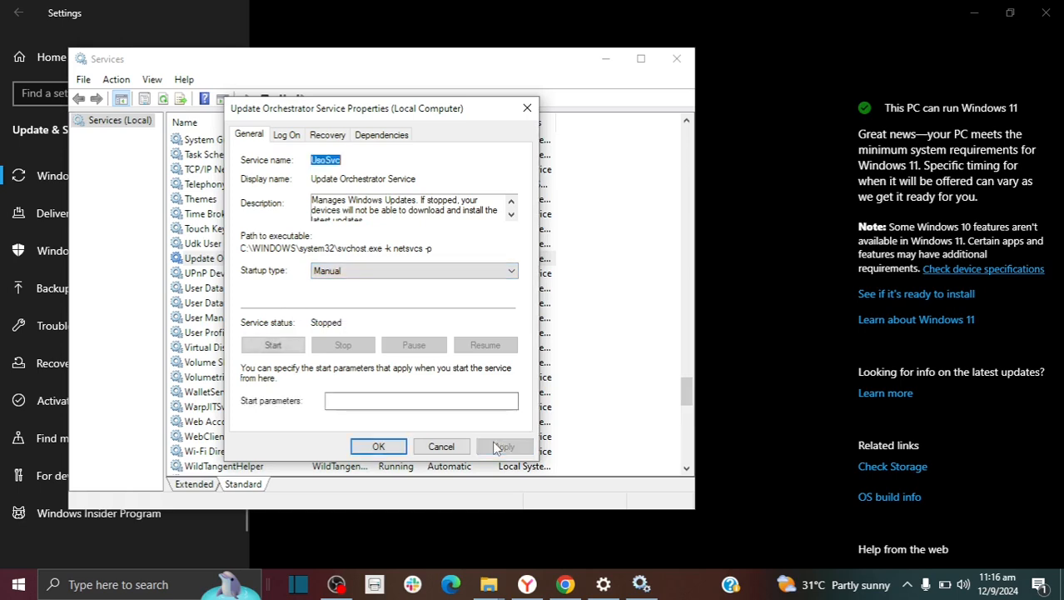
pyautogui.click(503, 447)
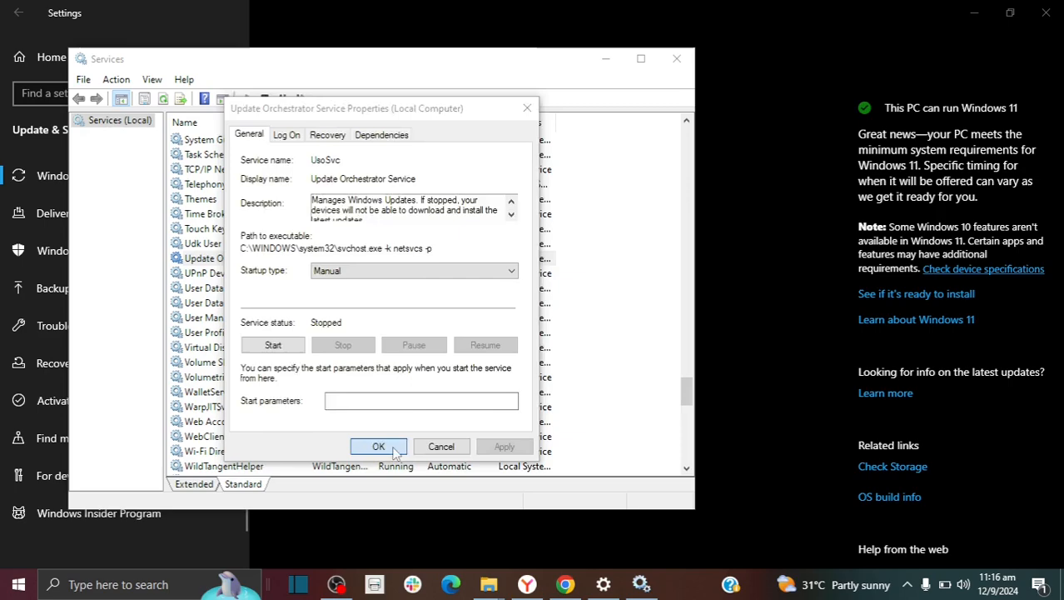
pyautogui.click(378, 446)
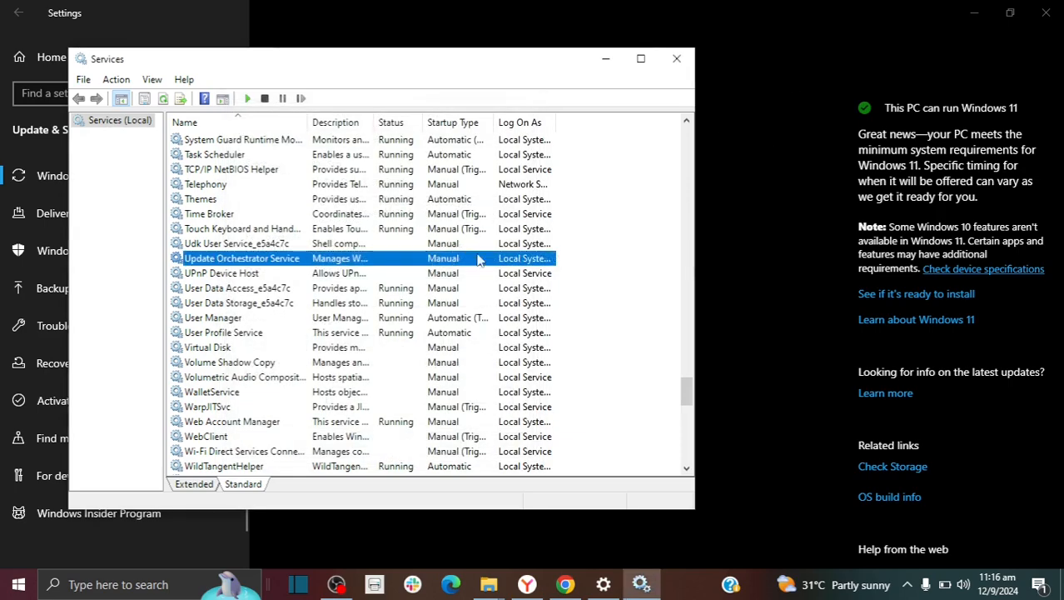
# Return to Settings and switch to the Delivery Optimization page.
pyautogui.click(676, 58)
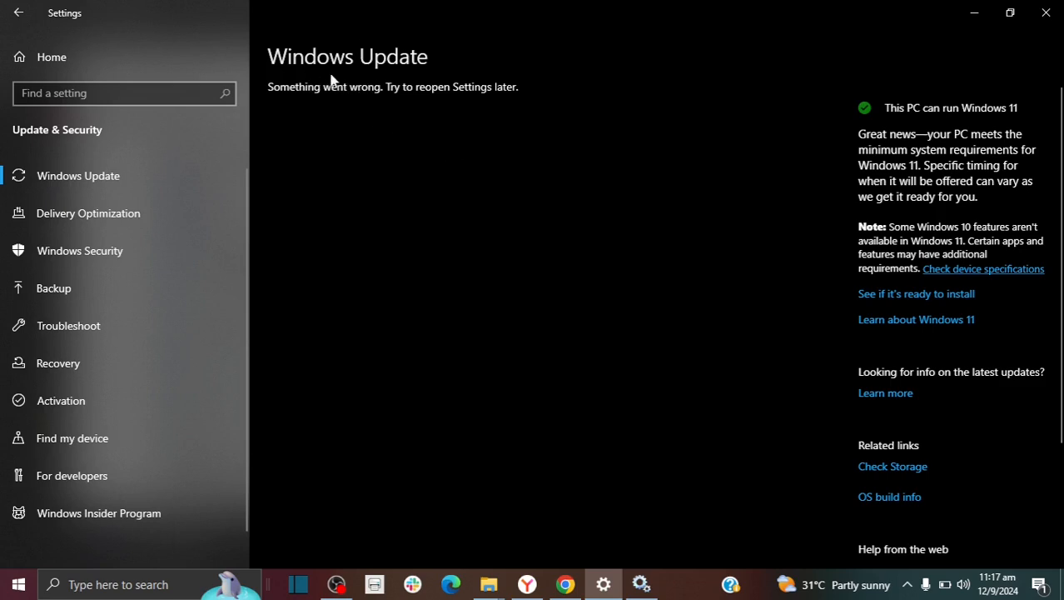
pyautogui.moveTo(103, 214)
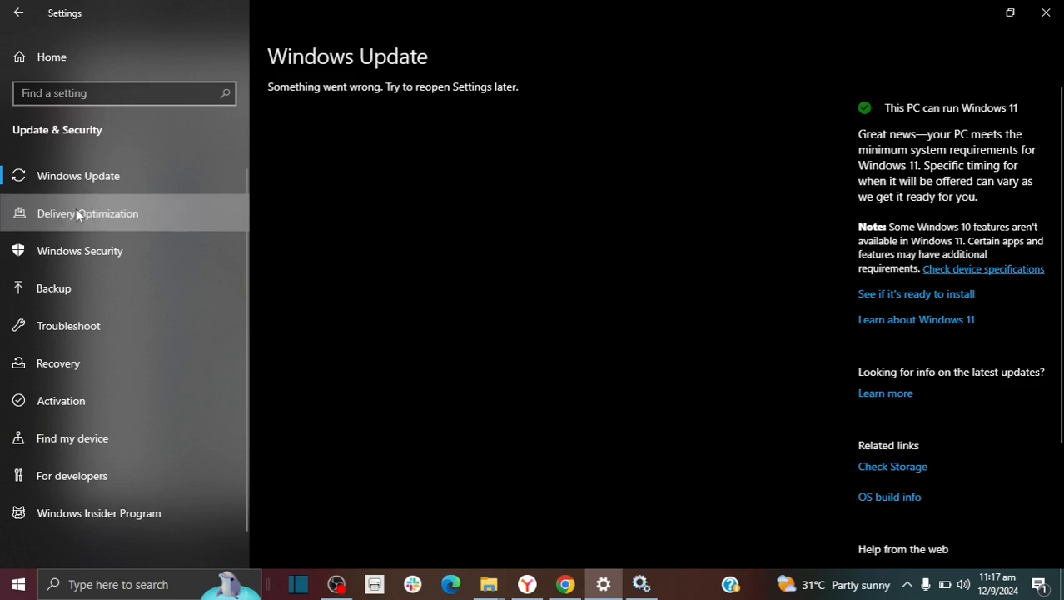
pyautogui.click(88, 213)
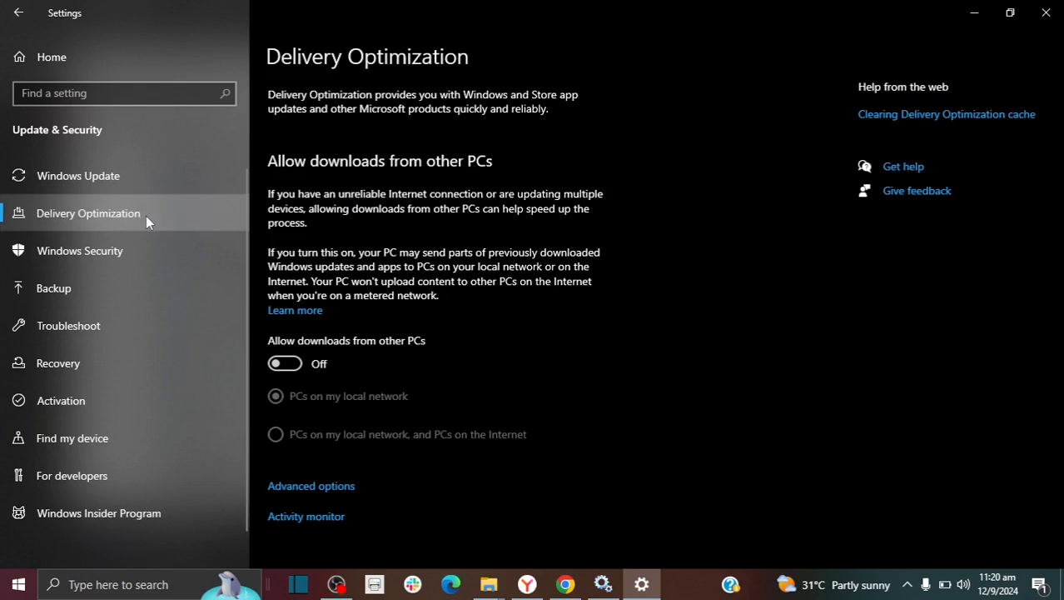
pyautogui.moveTo(89, 177)
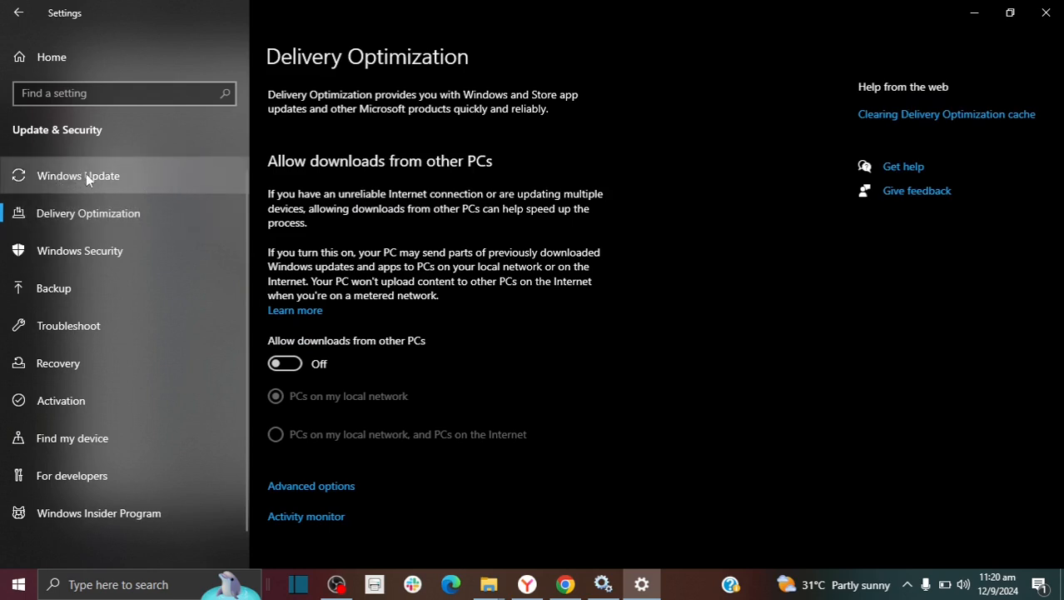
pyautogui.moveTo(104, 181)
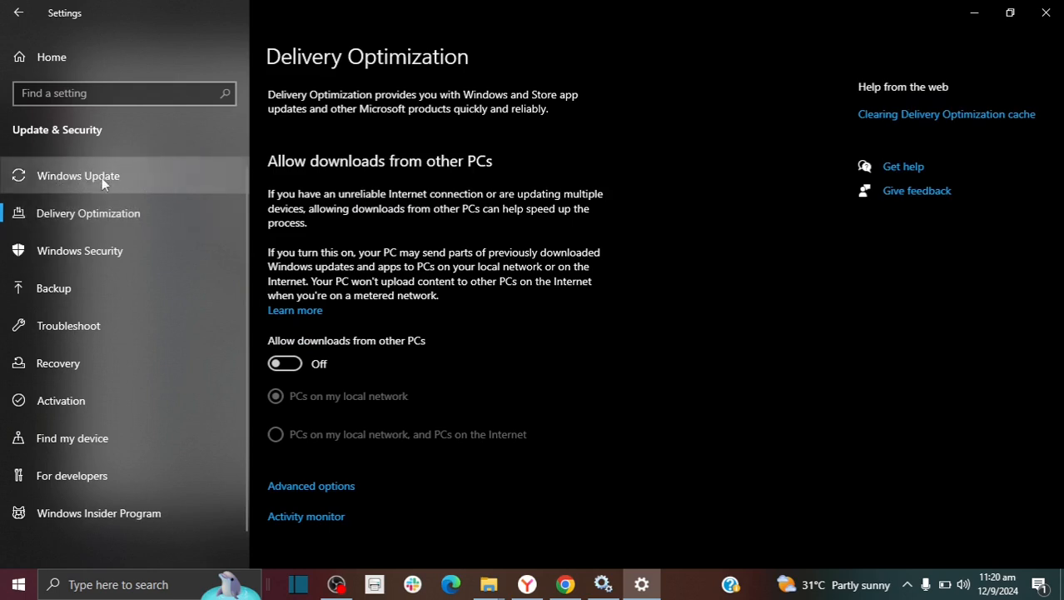
# Reload Windows Update, which now shows a pending restart for a .NET Framework update.
pyautogui.click(79, 175)
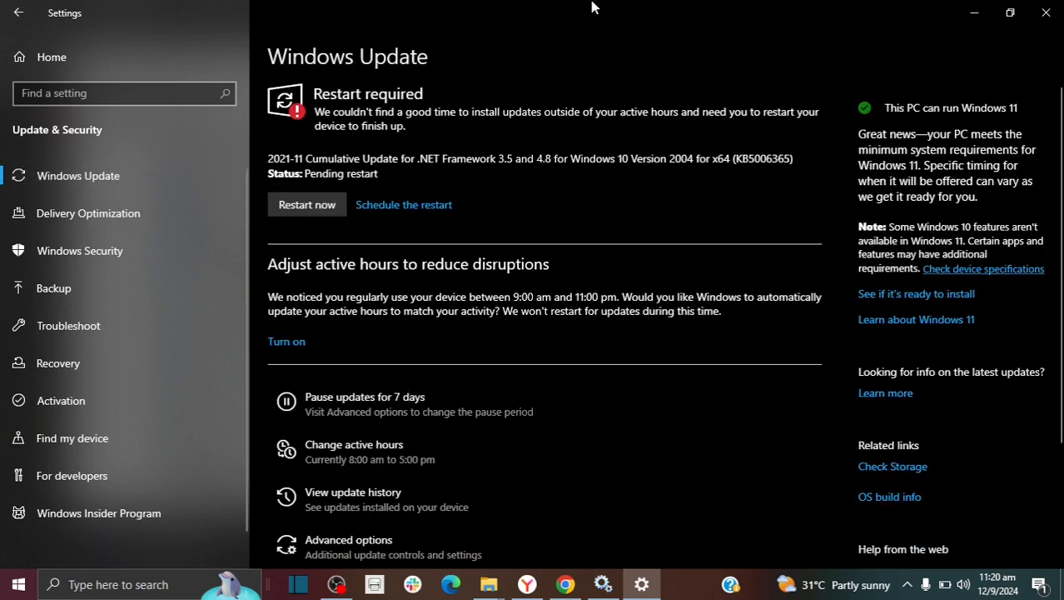
pyautogui.moveTo(560, 203)
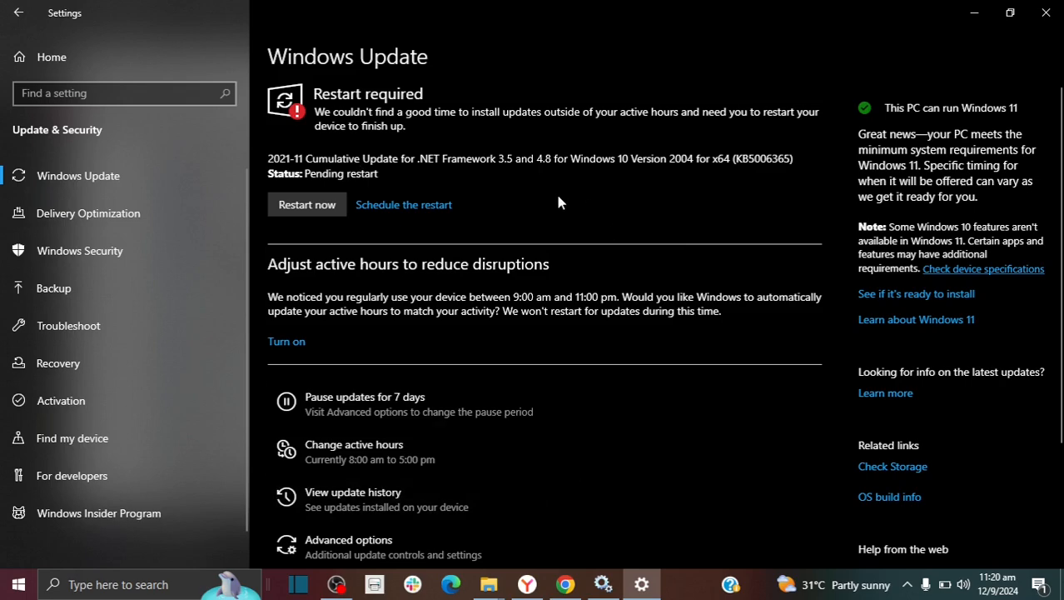
pyautogui.moveTo(636, 555)
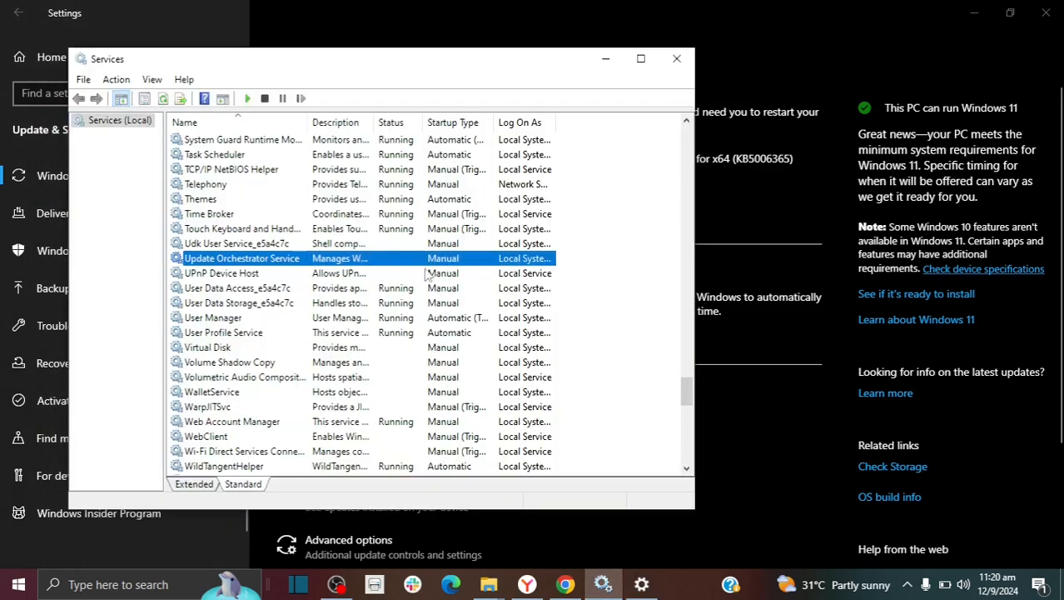
pyautogui.doubleClick(242, 257)
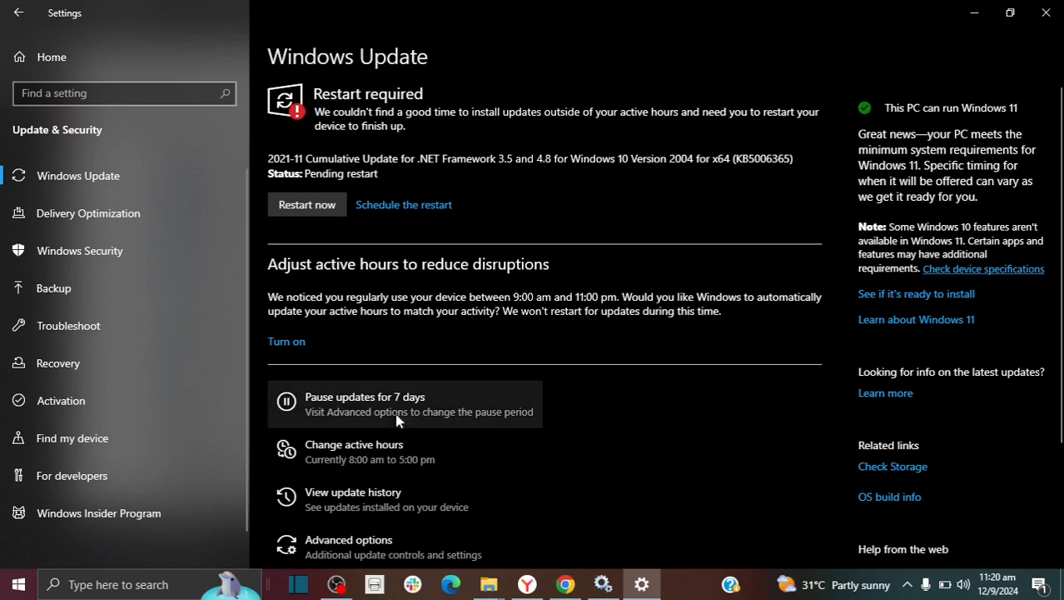
pyautogui.moveTo(448, 325)
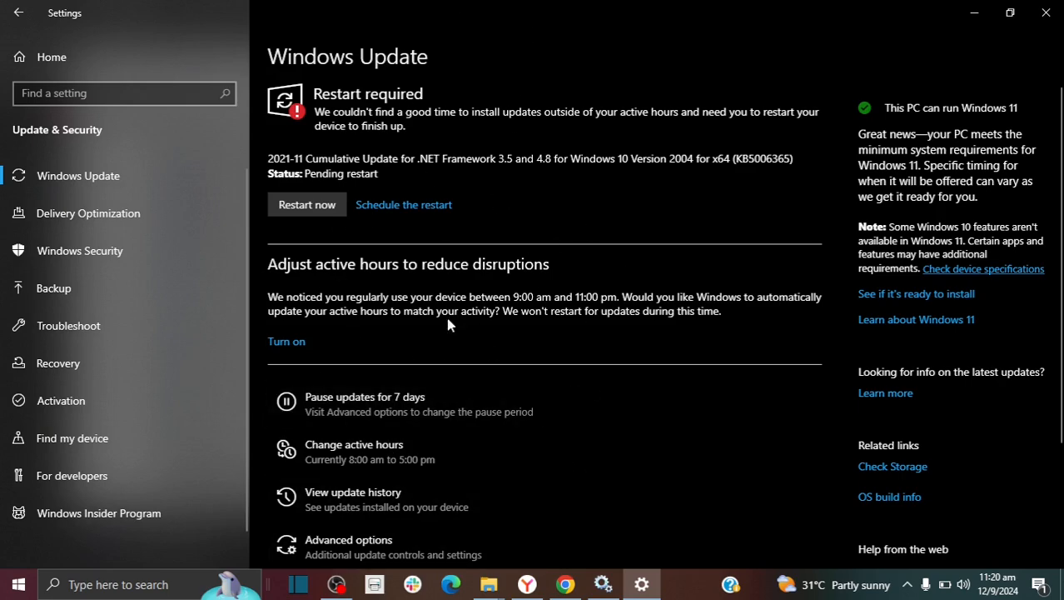
pyautogui.moveTo(580, 328)
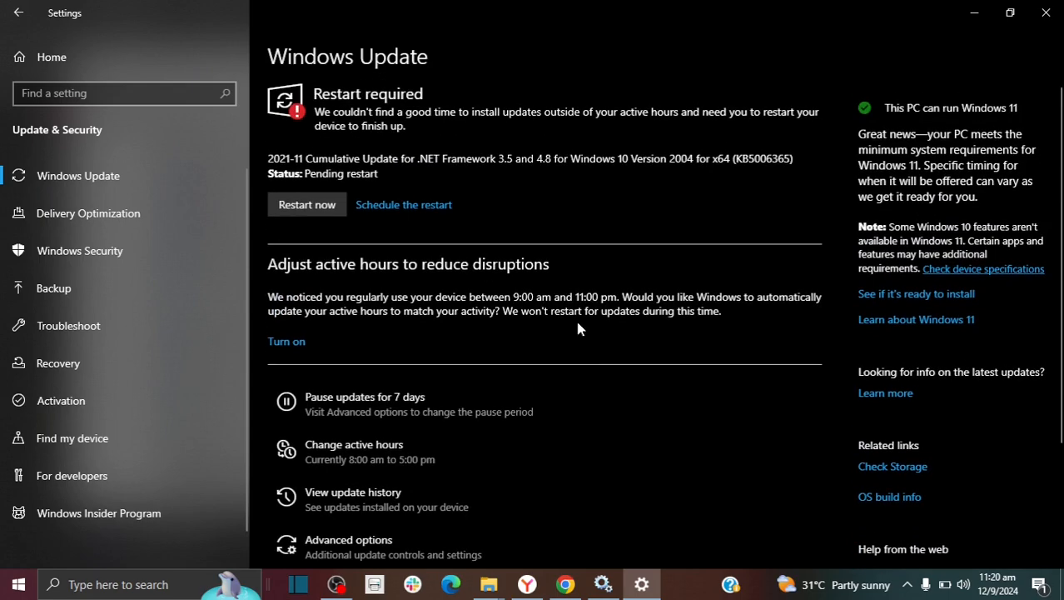
pyautogui.moveTo(583, 336)
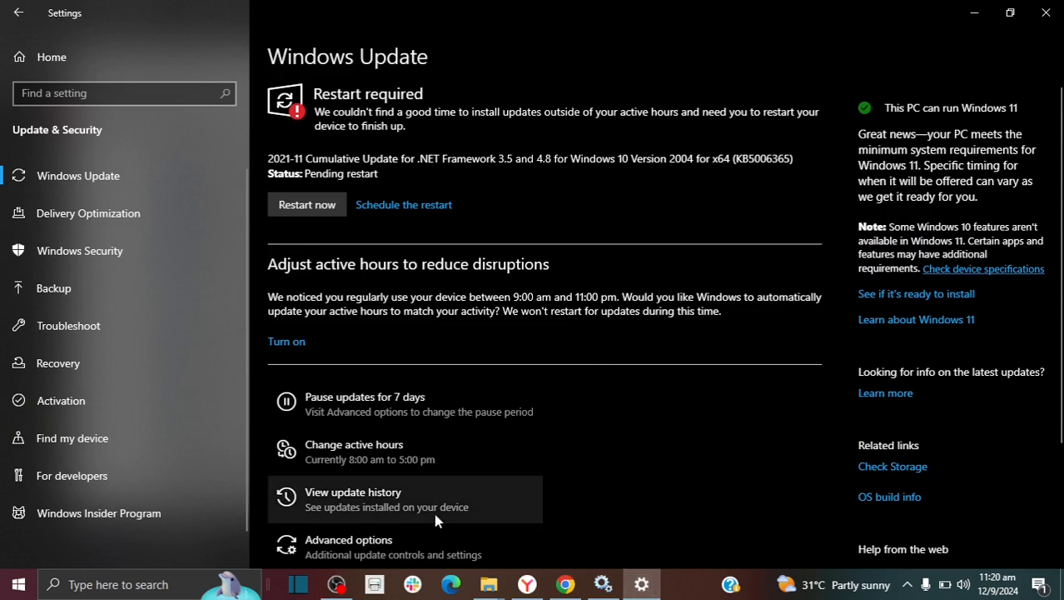
pyautogui.moveTo(562, 528)
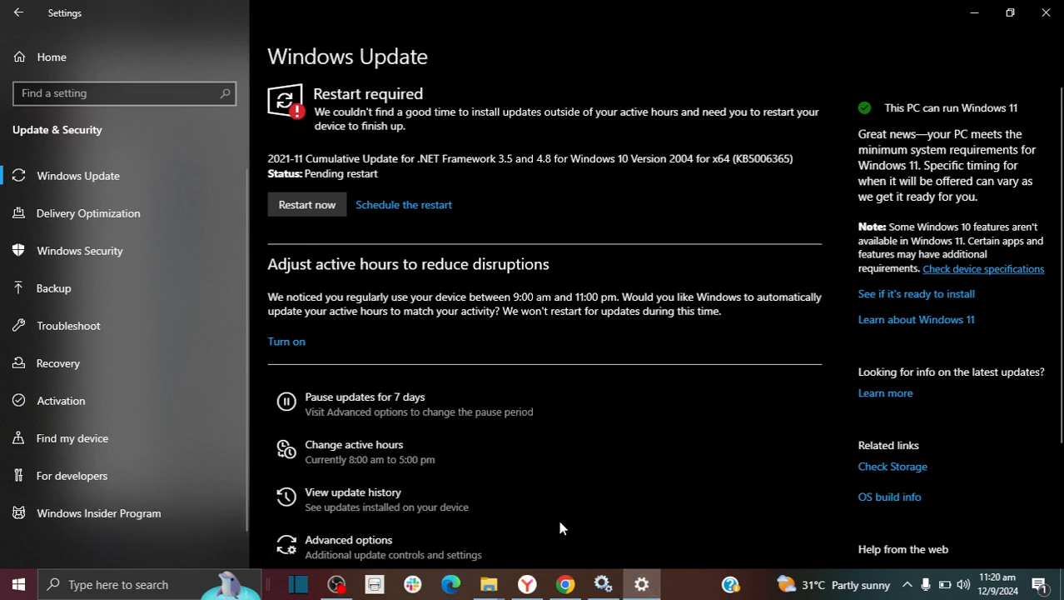
pyautogui.moveTo(639, 538)
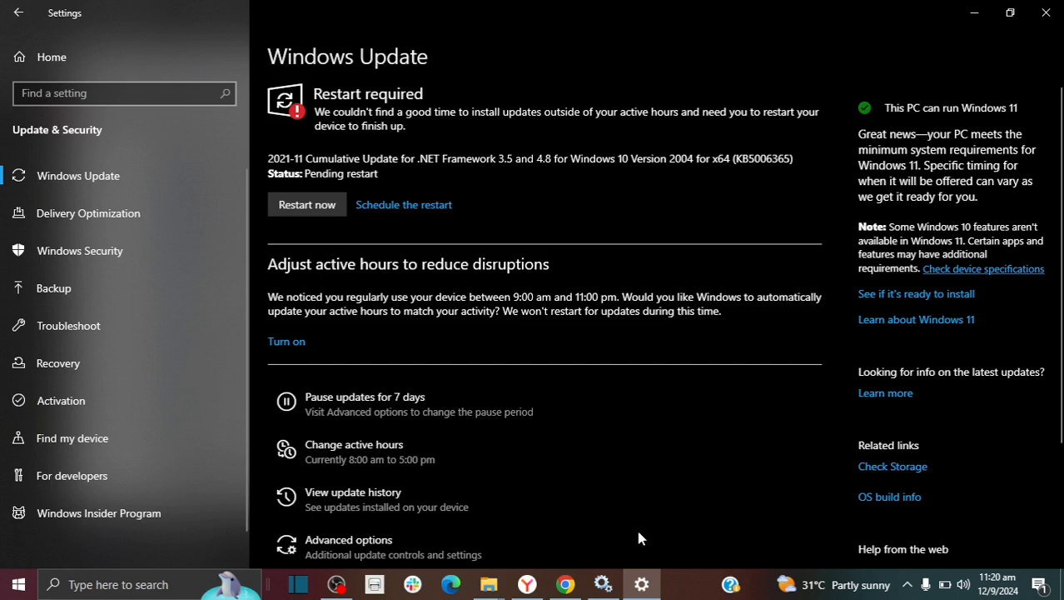
pyautogui.moveTo(649, 513)
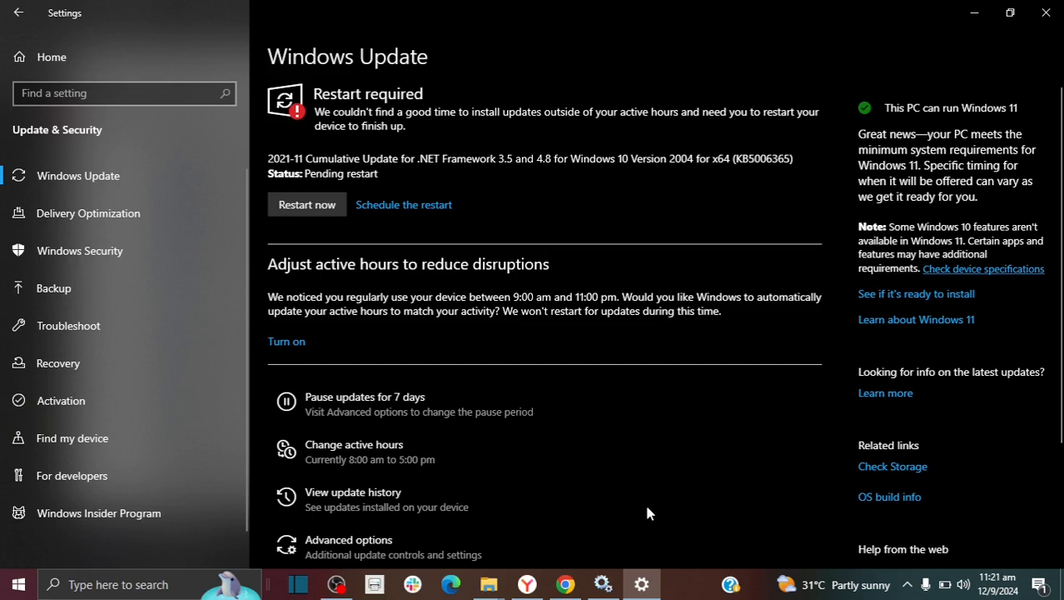
pyautogui.moveTo(650, 520)
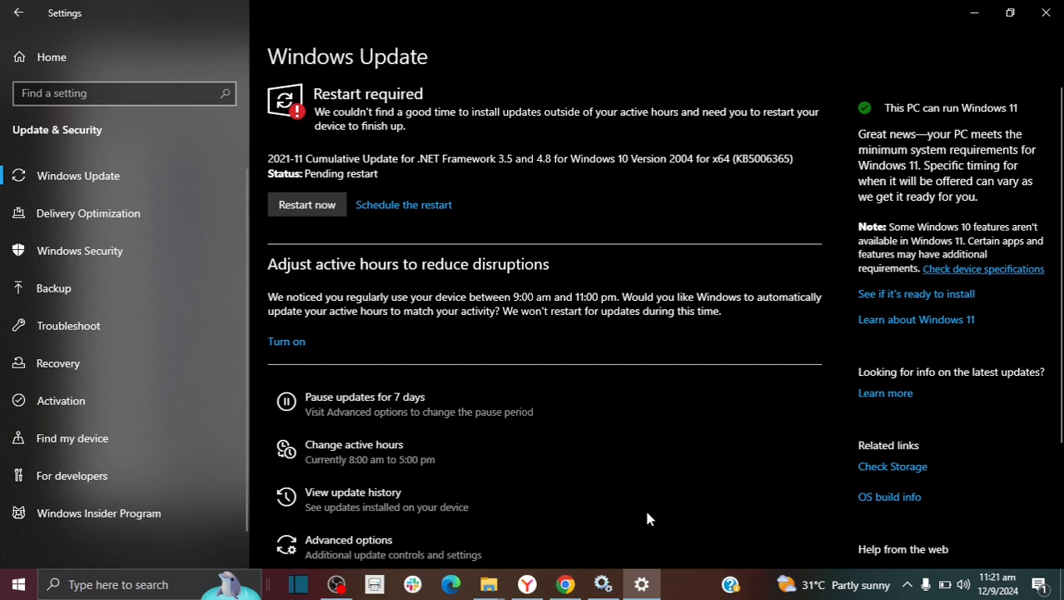
pyautogui.moveTo(653, 525)
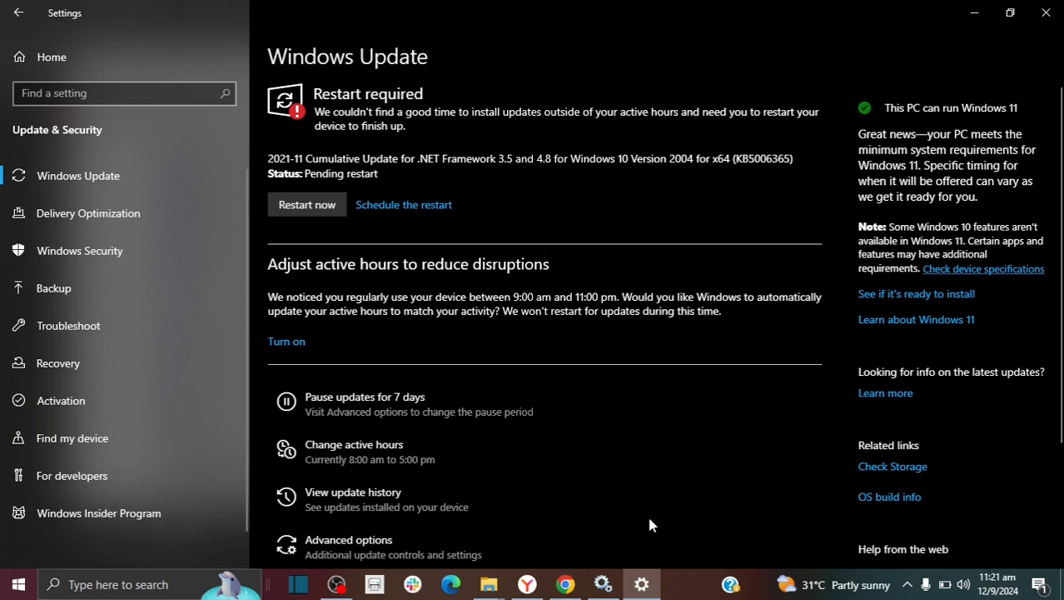